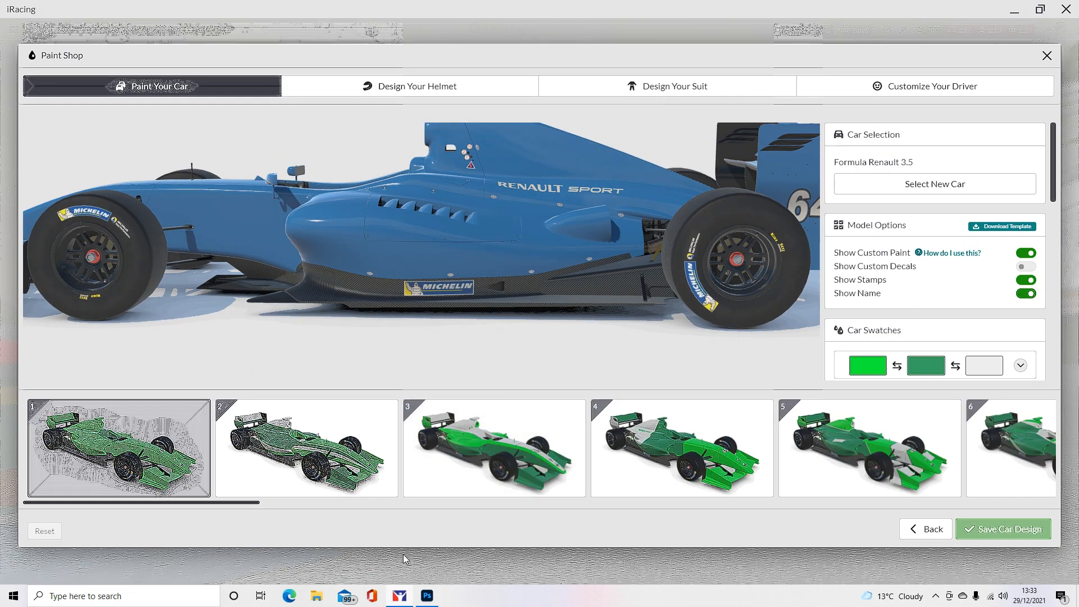
# - Bring up the car template and set the foreground colour to lime green (4eff00)
pyautogui.click(427, 596)
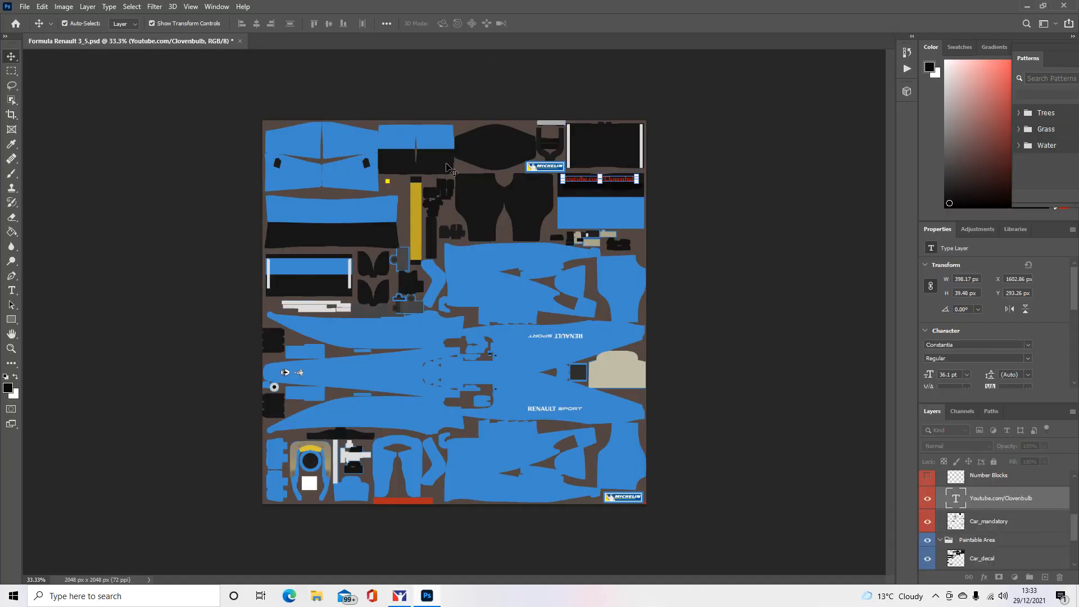
pyautogui.moveTo(559, 358)
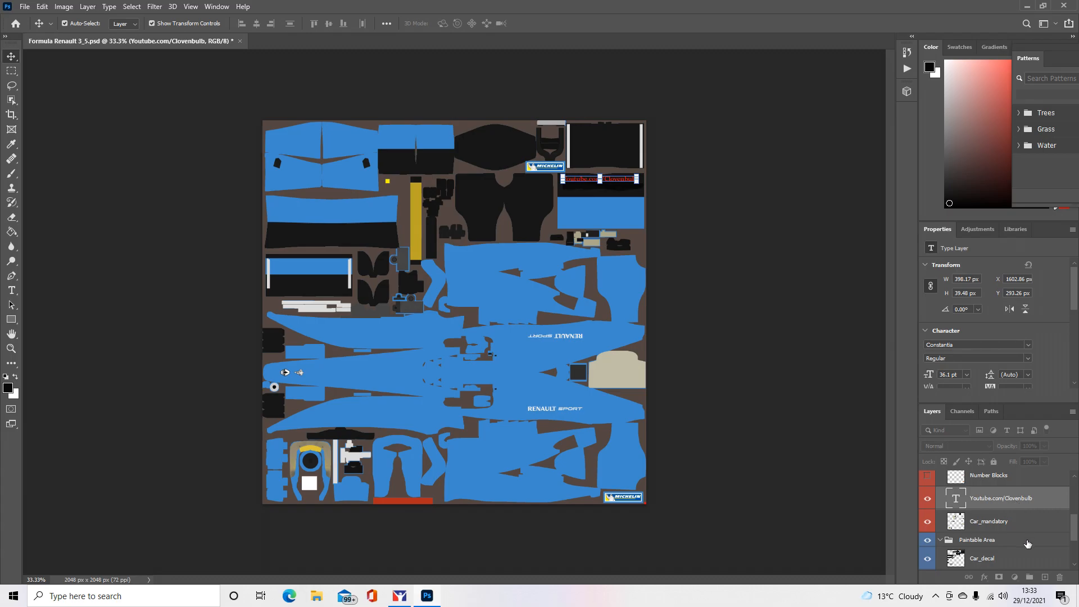
pyautogui.moveTo(1031, 537)
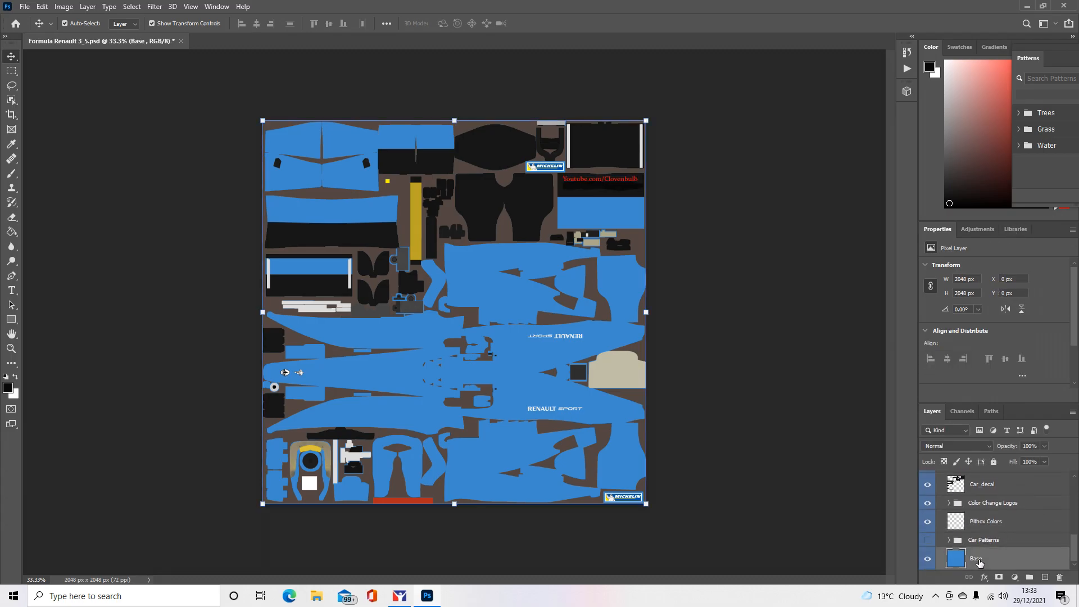
pyautogui.moveTo(978, 558)
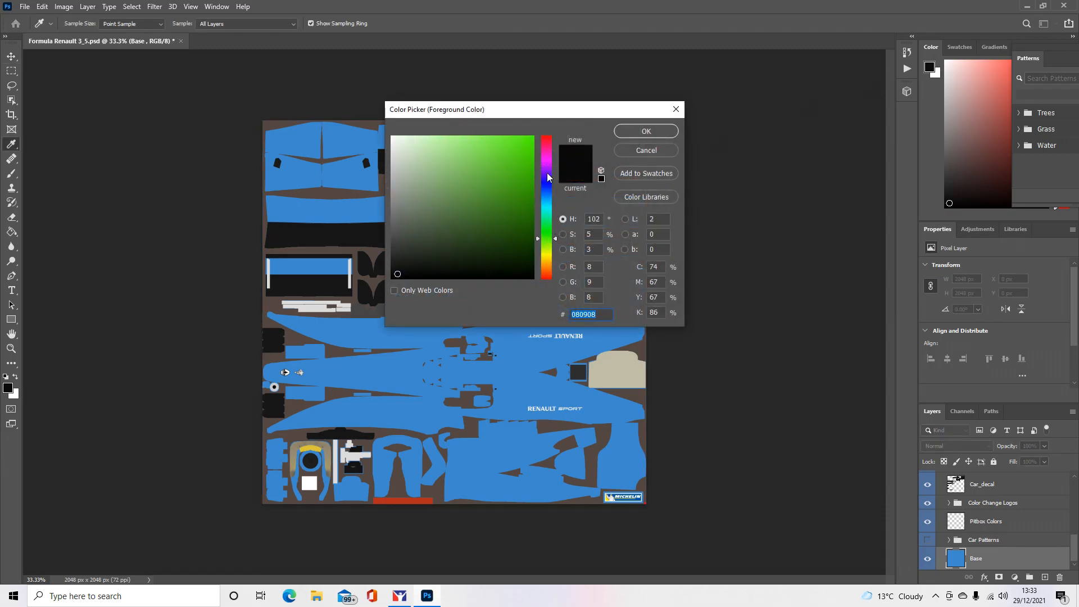
pyautogui.click(530, 136)
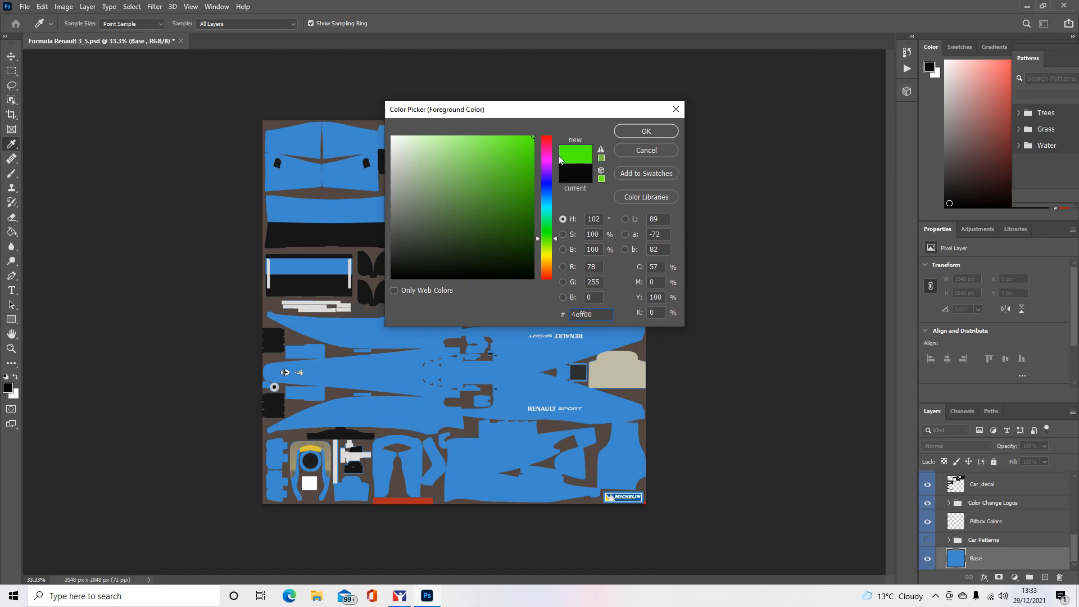
pyautogui.click(644, 131)
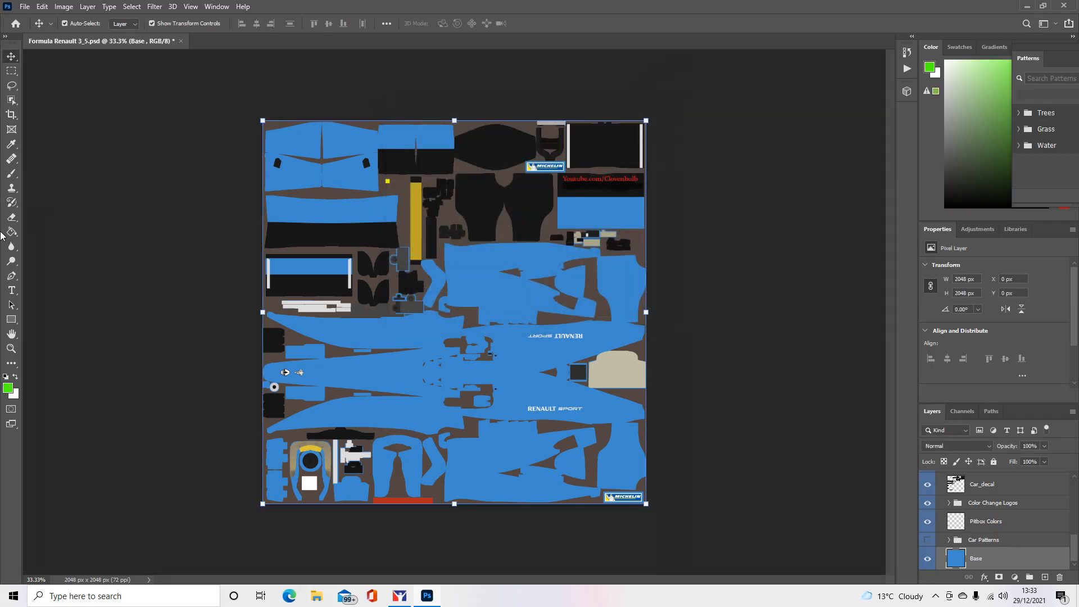
# - Fill the template's blue base areas with lime green using the Paint Bucket
pyautogui.click(11, 232)
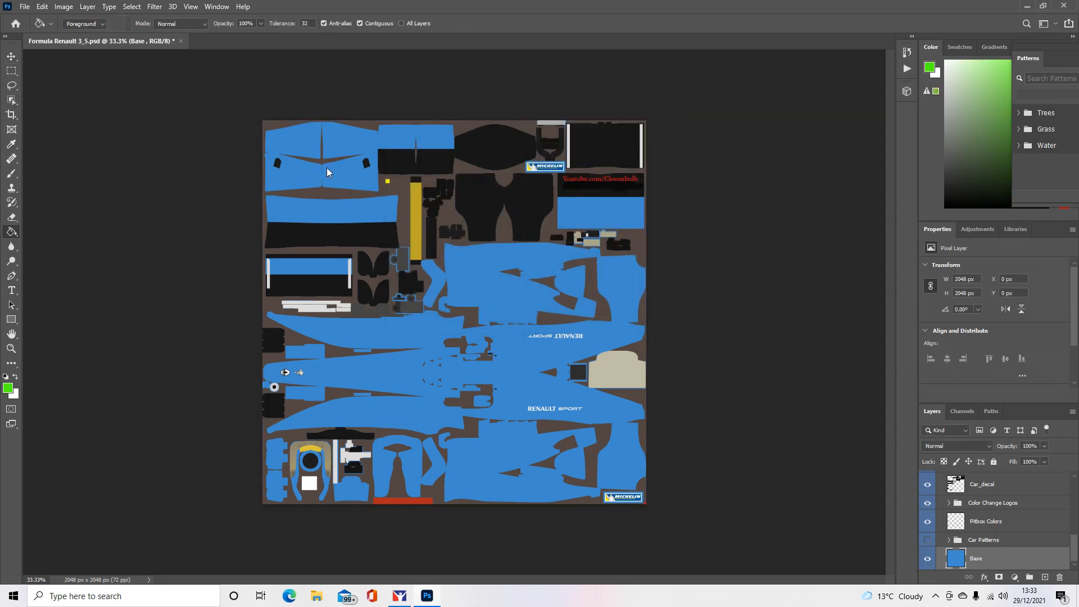
pyautogui.click(327, 172)
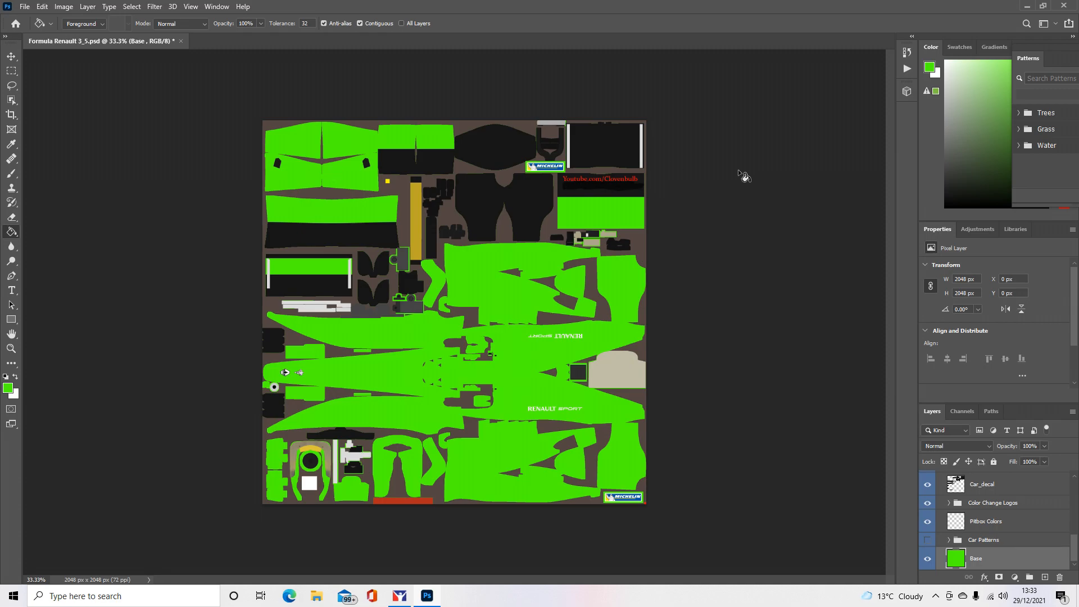
pyautogui.moveTo(740, 174)
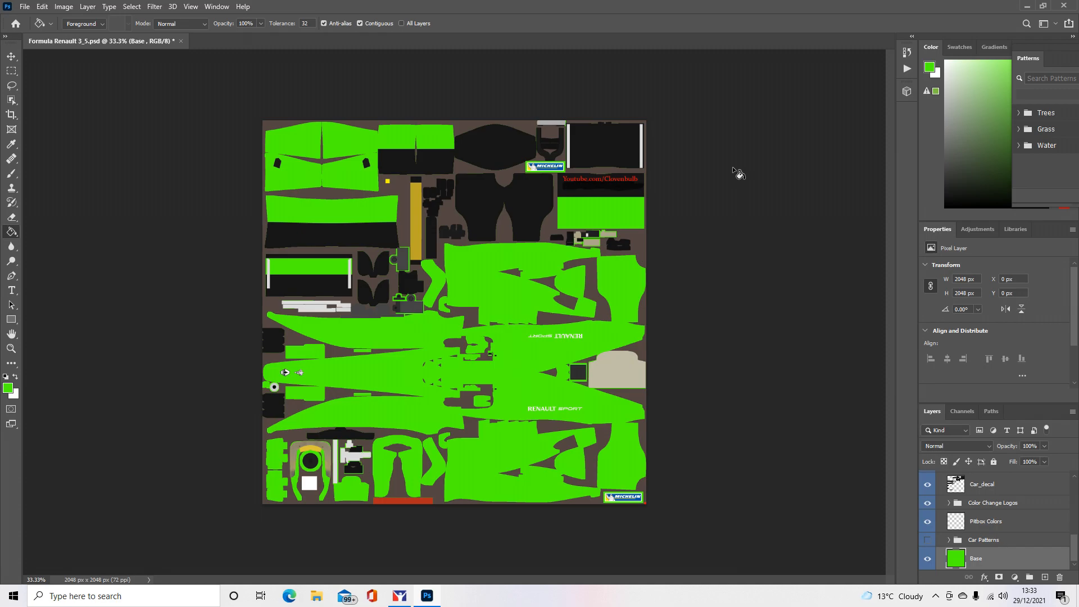
pyautogui.moveTo(732, 184)
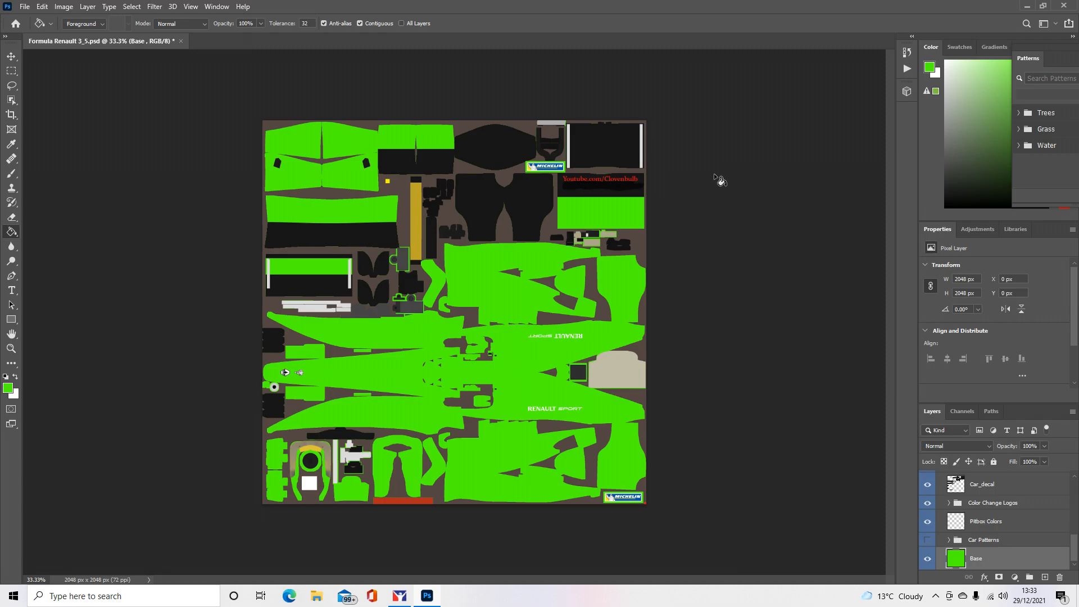
pyautogui.moveTo(732, 185)
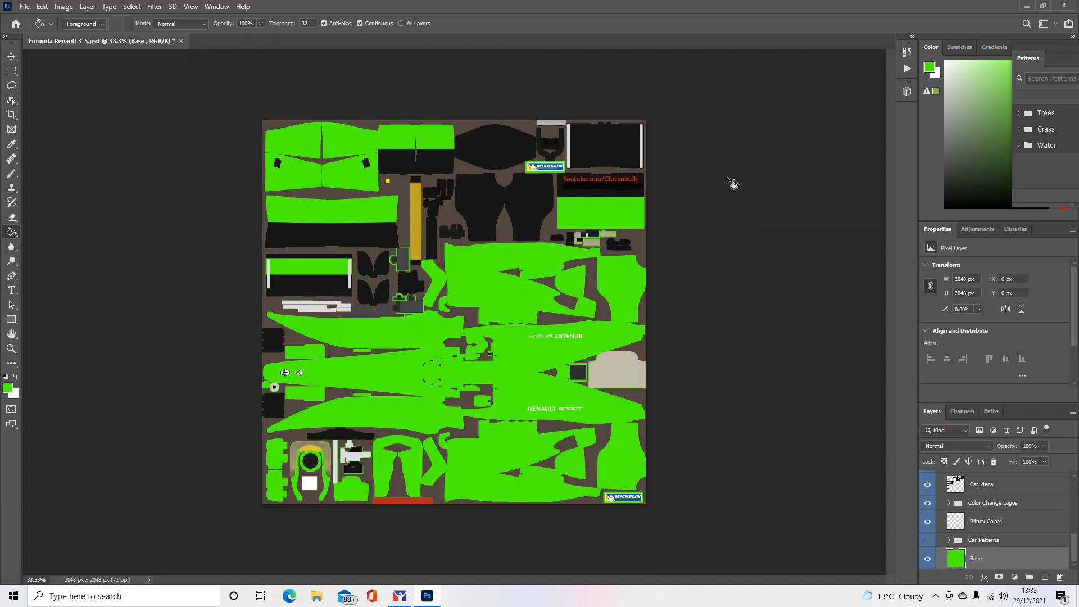
pyautogui.moveTo(709, 351)
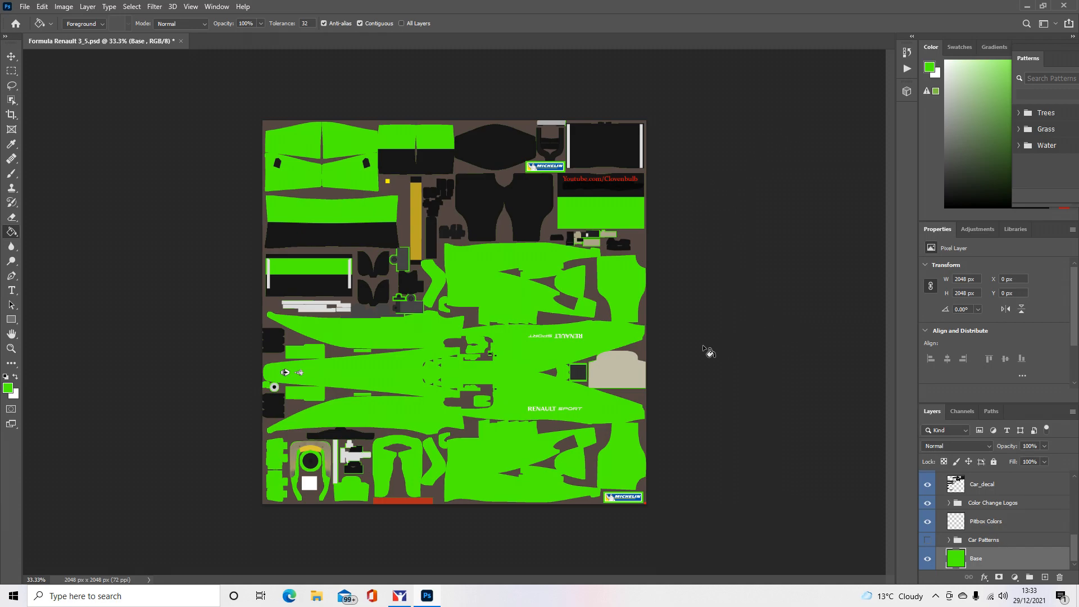
pyautogui.moveTo(420, 60)
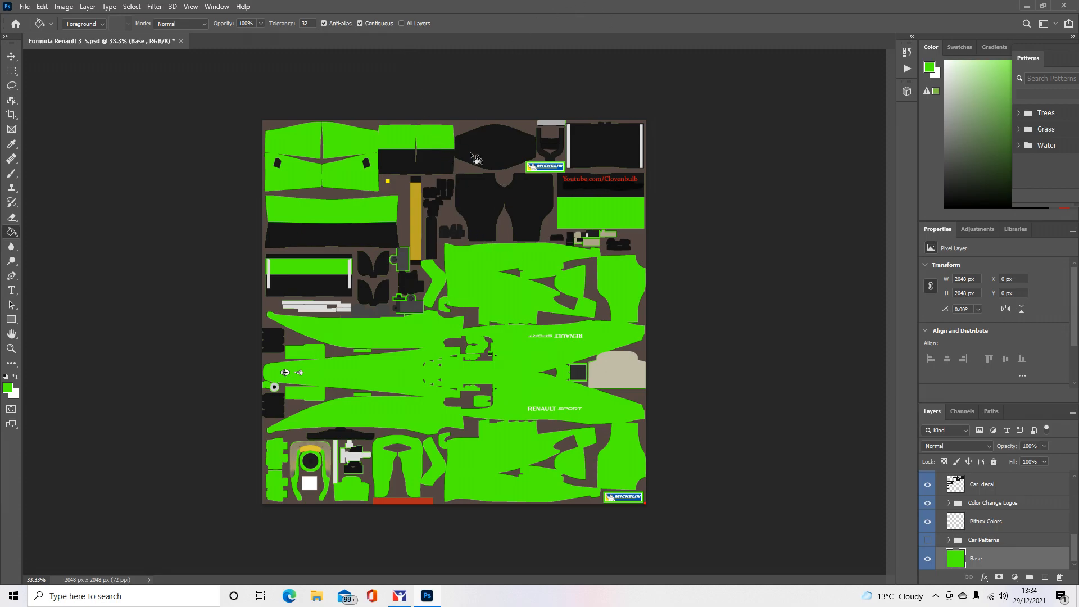
pyautogui.click(11, 56)
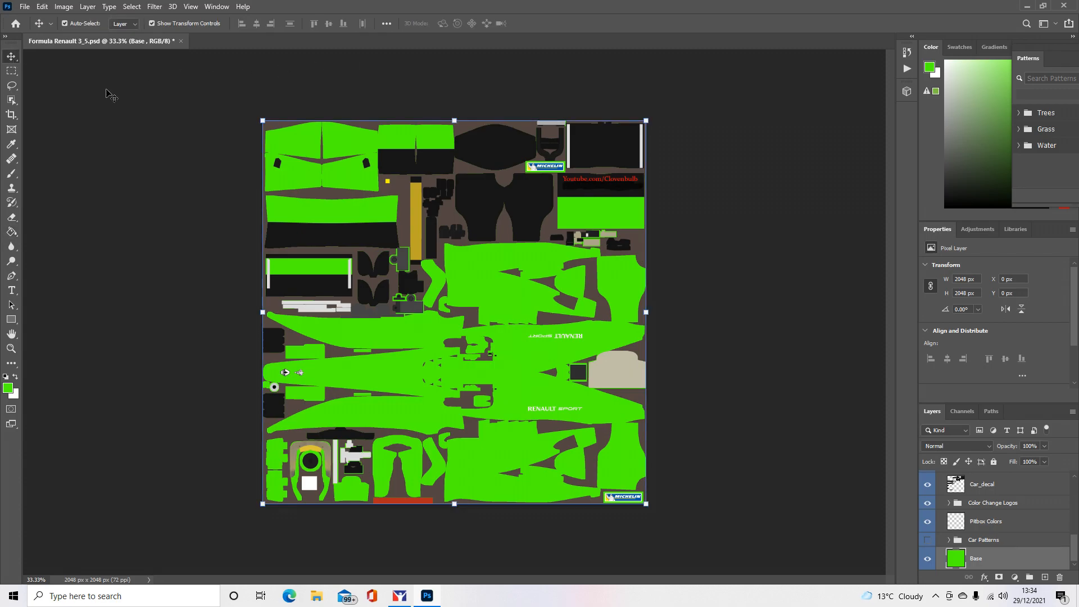
pyautogui.moveTo(678, 337)
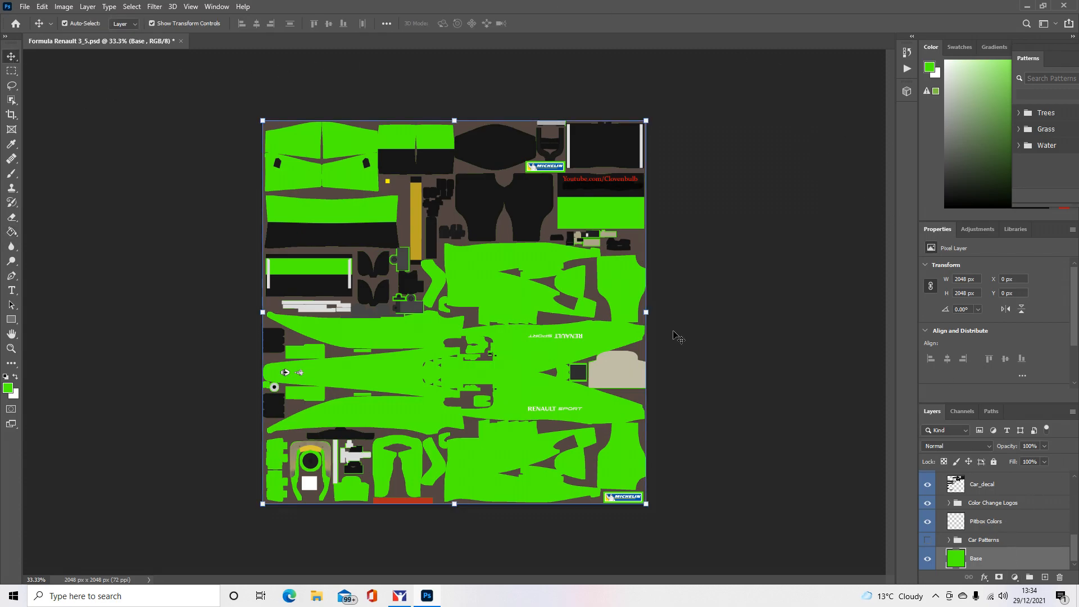
pyautogui.moveTo(492, 182)
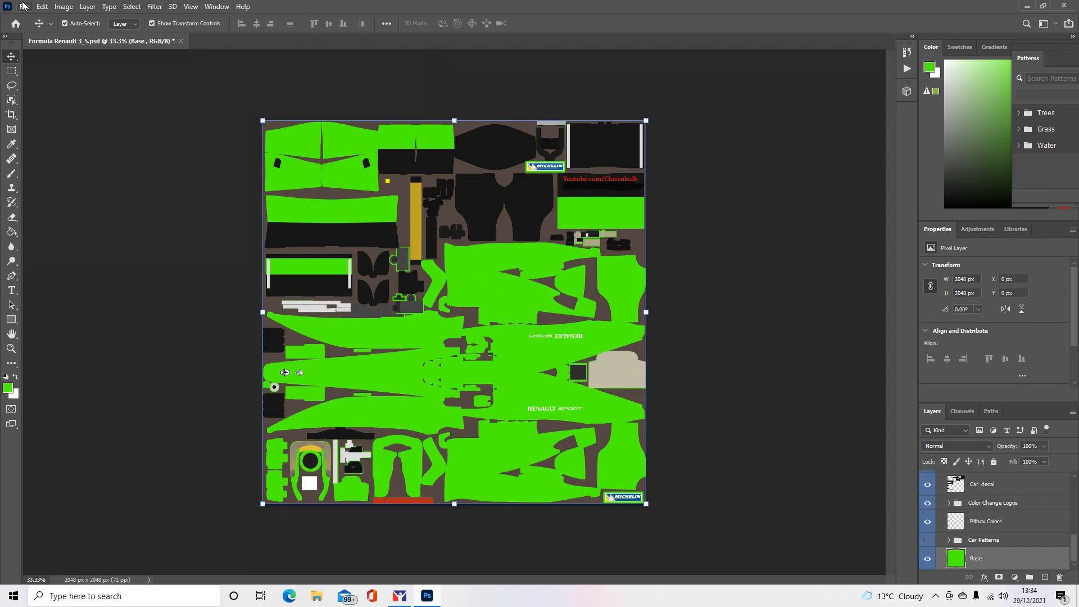
# - Open Clovenbulb (3).jpg from the Desktop
pyautogui.click(24, 6)
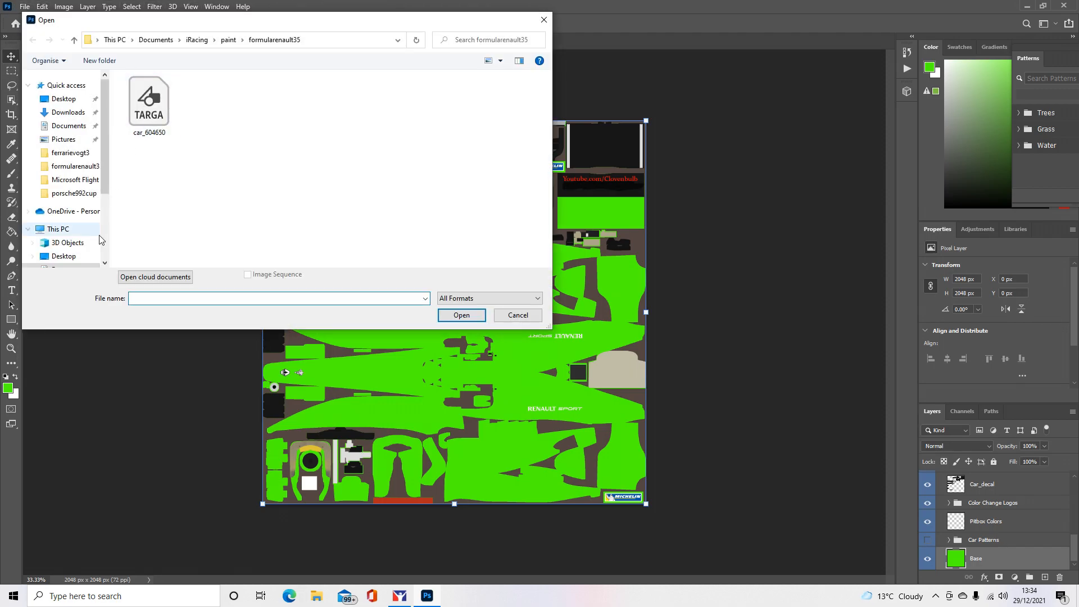
pyautogui.click(64, 234)
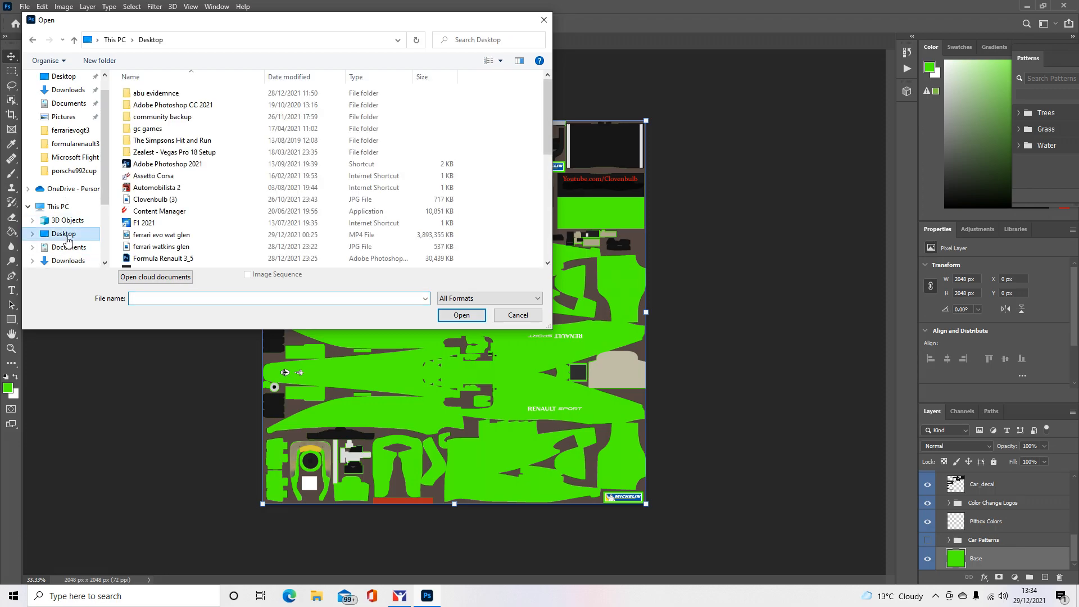
pyautogui.click(154, 199)
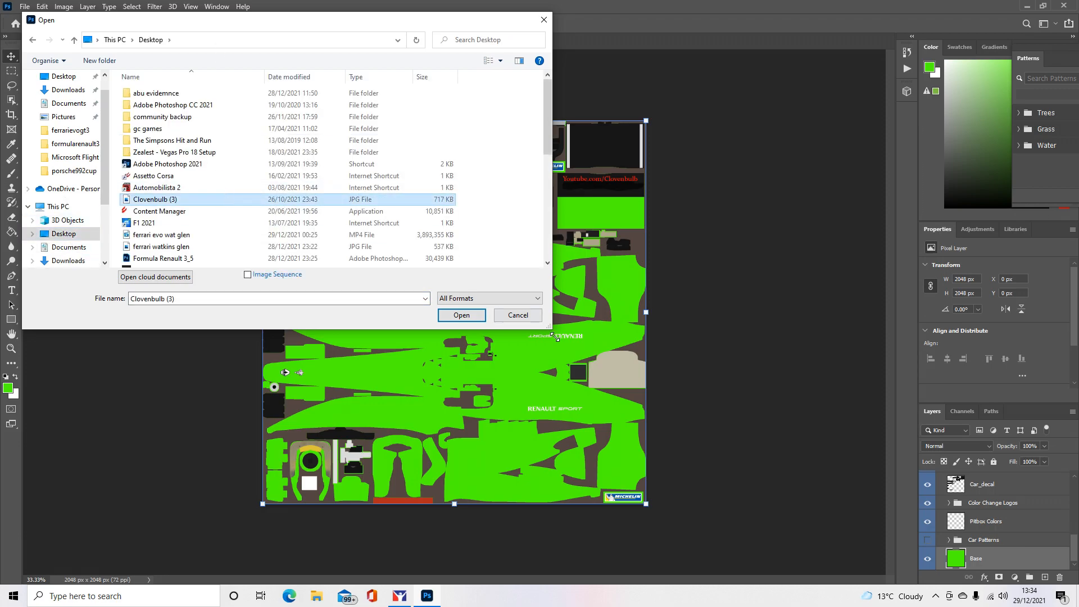
pyautogui.click(517, 314)
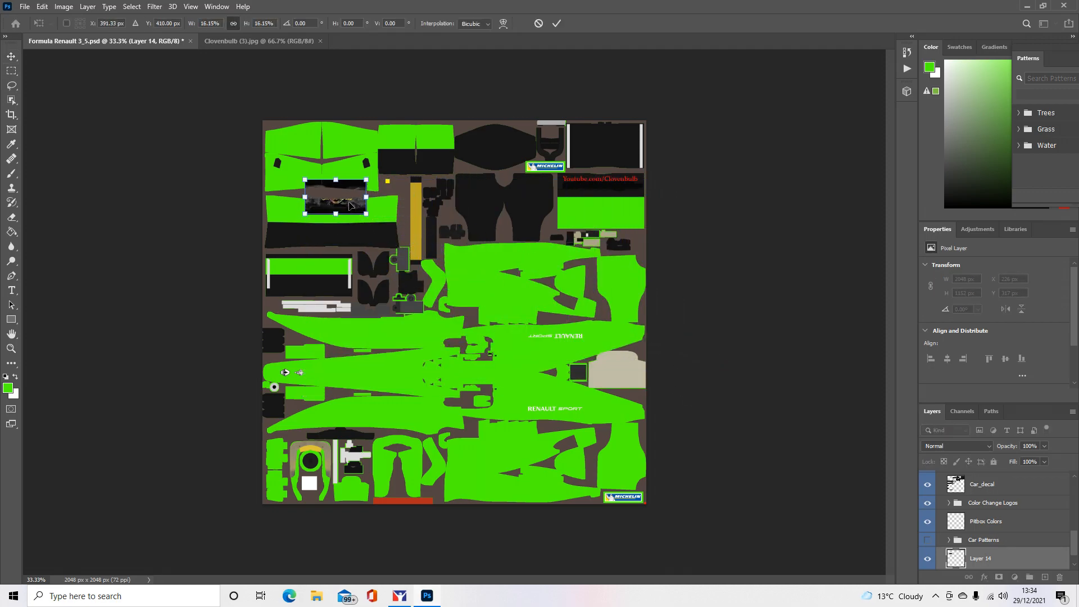
# - Shrink the Clovenbulb logo and place it beside the RENAULT SPORT lettering
pyautogui.moveTo(334, 200); pyautogui.dragTo(524, 355)
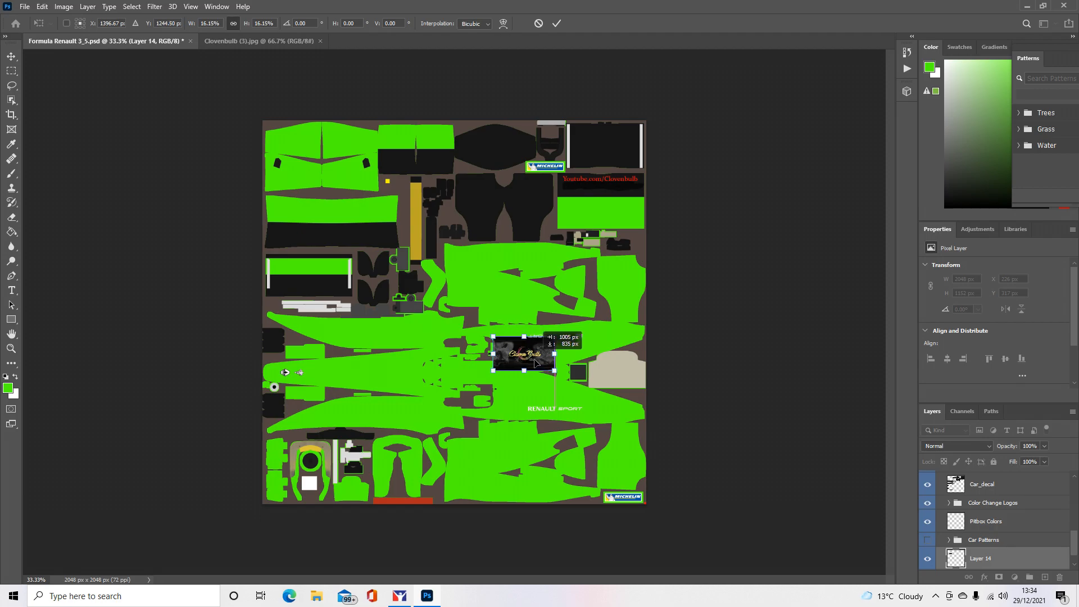
pyautogui.moveTo(523, 355); pyautogui.dragTo(543, 393)
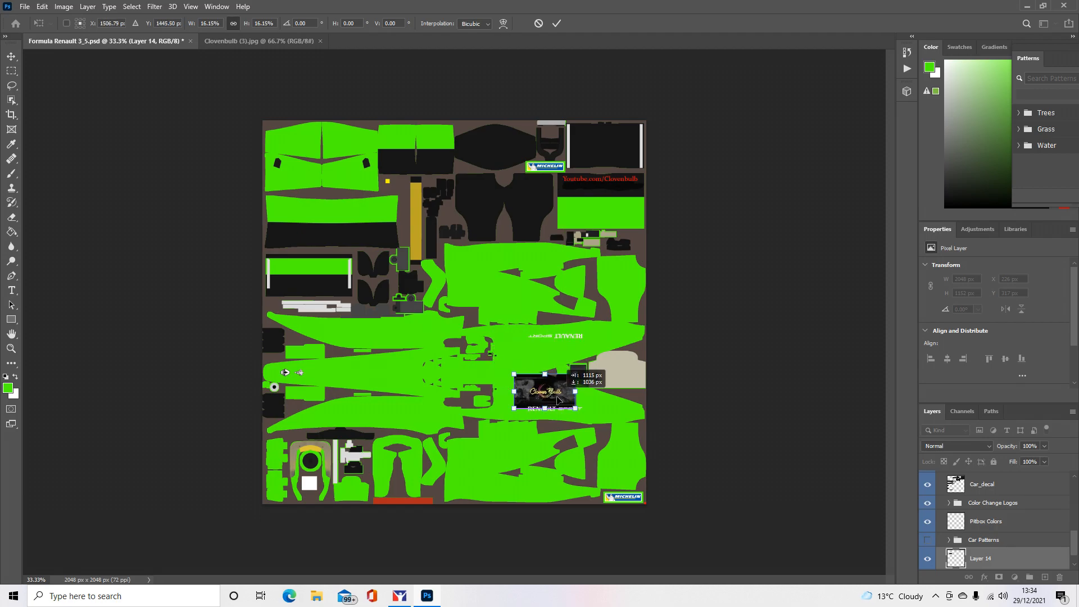
pyautogui.moveTo(558, 402); pyautogui.dragTo(523, 392)
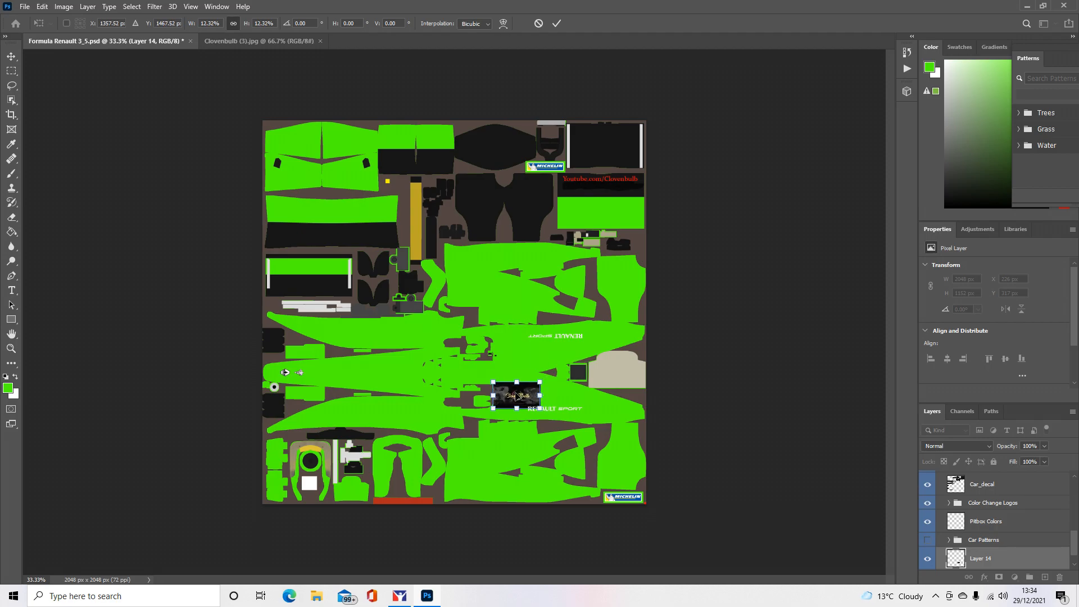
pyautogui.moveTo(516, 395); pyautogui.dragTo(528, 393)
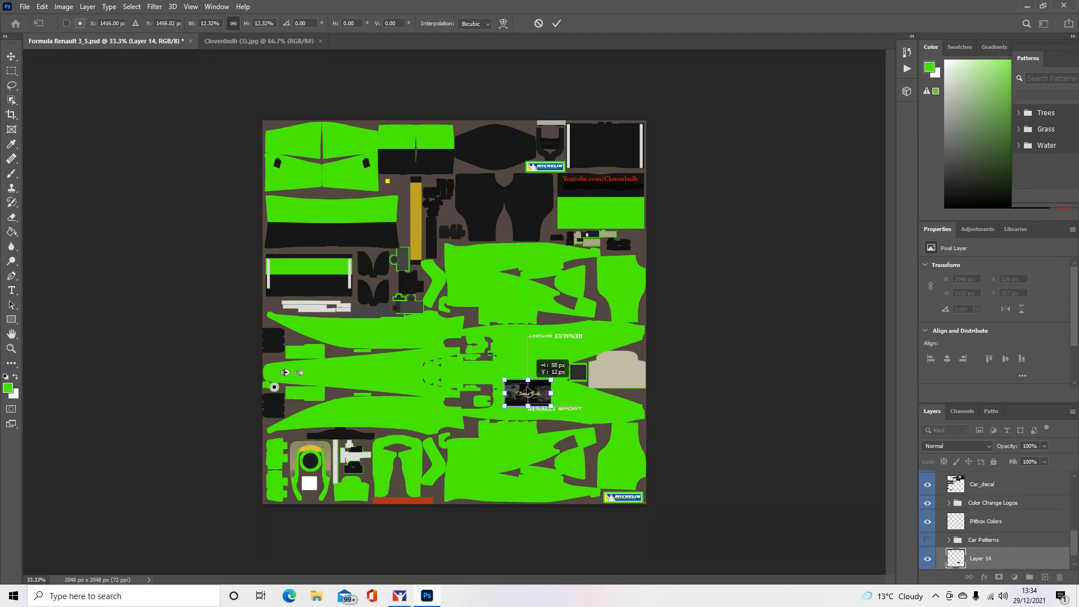
pyautogui.moveTo(530, 393); pyautogui.dragTo(530, 386)
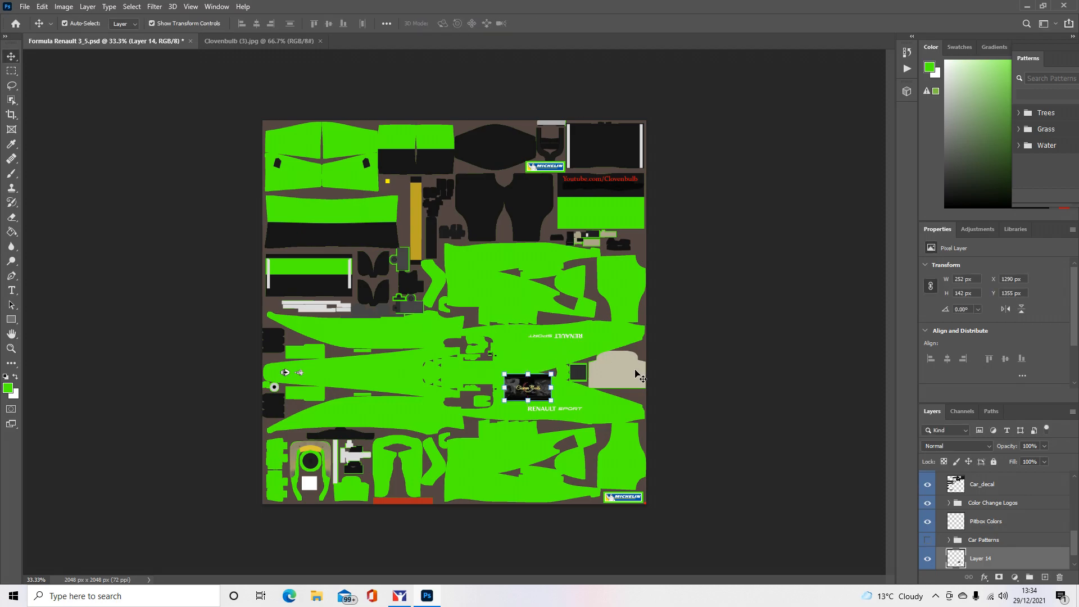
# - Transform the copied channel logo from the Edit menu
pyautogui.click(42, 6)
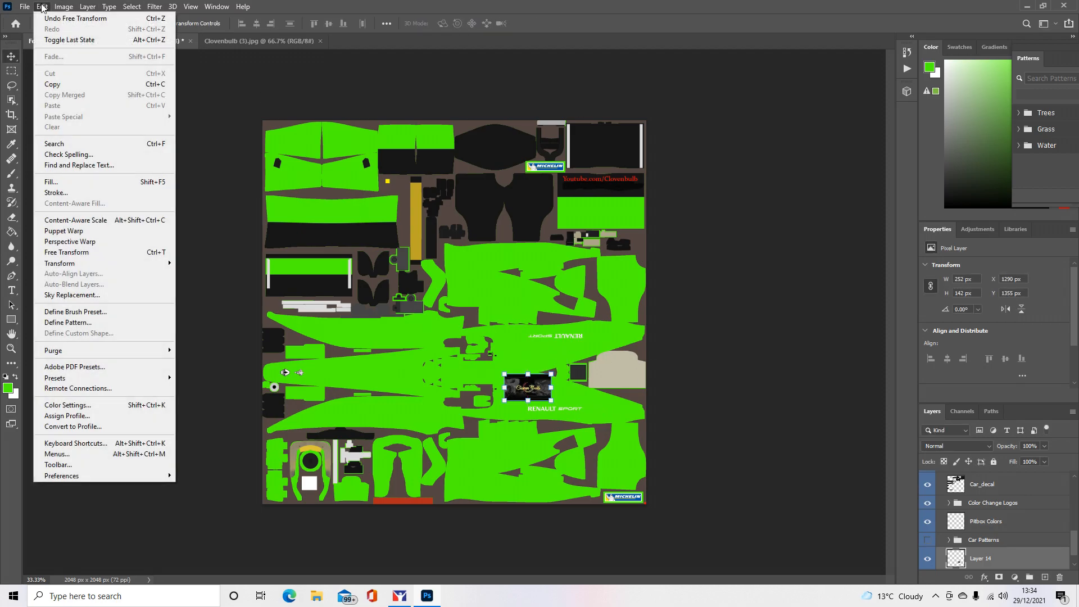
pyautogui.click(506, 287)
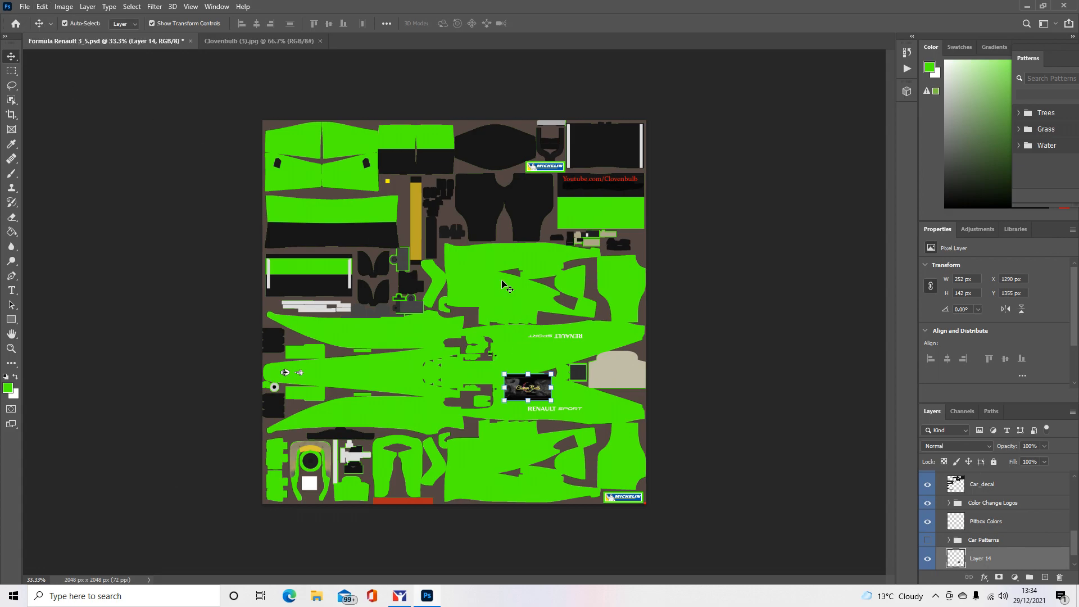
pyautogui.click(42, 7)
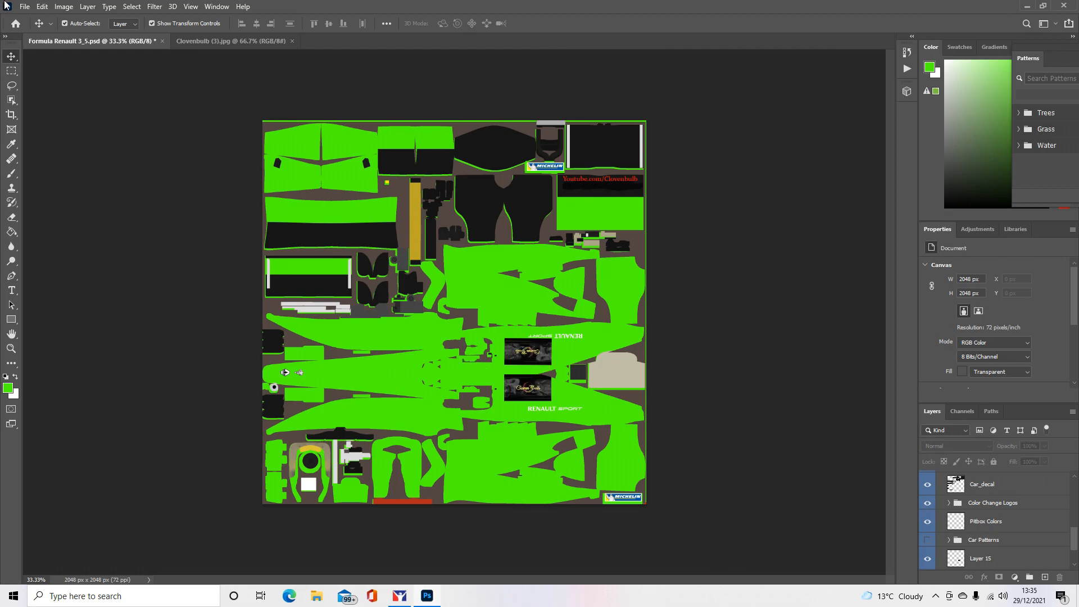
# - Save the livery as Targa car_604650 in formularenault35, replacing the existing file
pyautogui.click(42, 6)
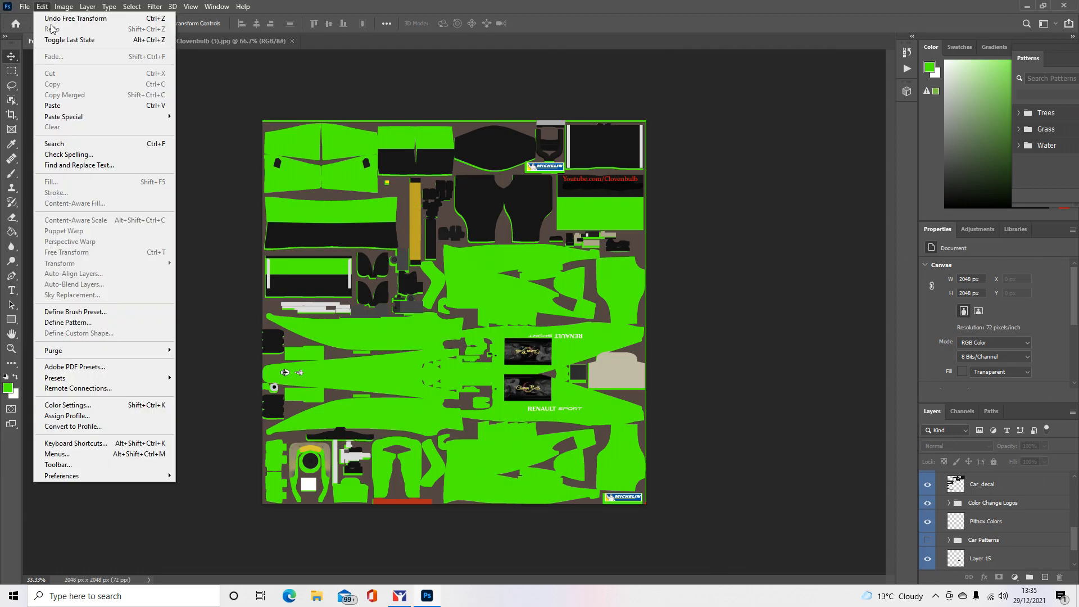
pyautogui.click(24, 6)
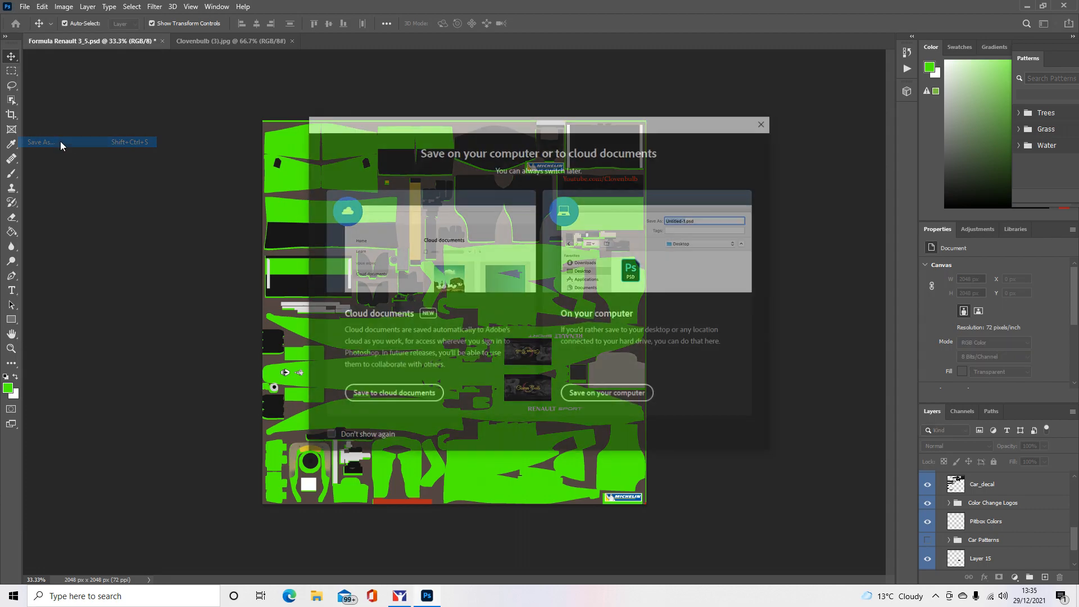
pyautogui.click(605, 393)
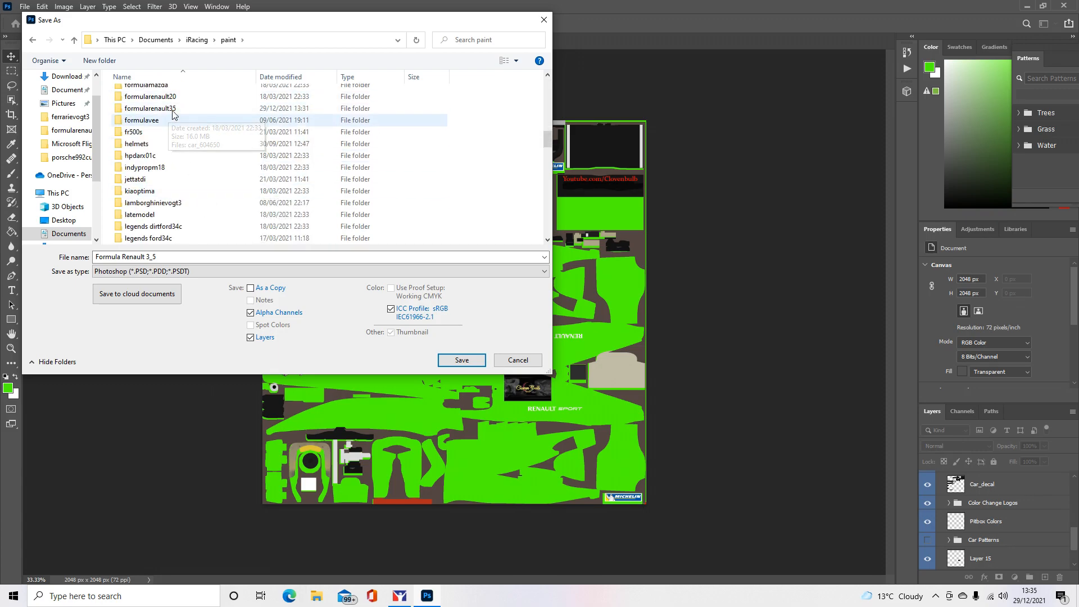
pyautogui.click(543, 270)
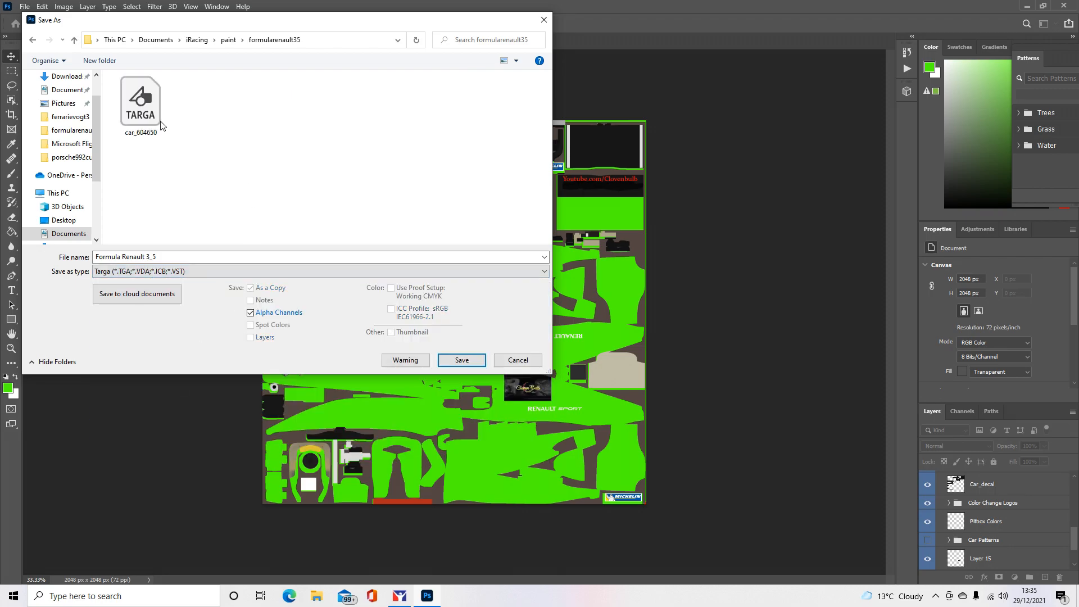
pyautogui.click(141, 104)
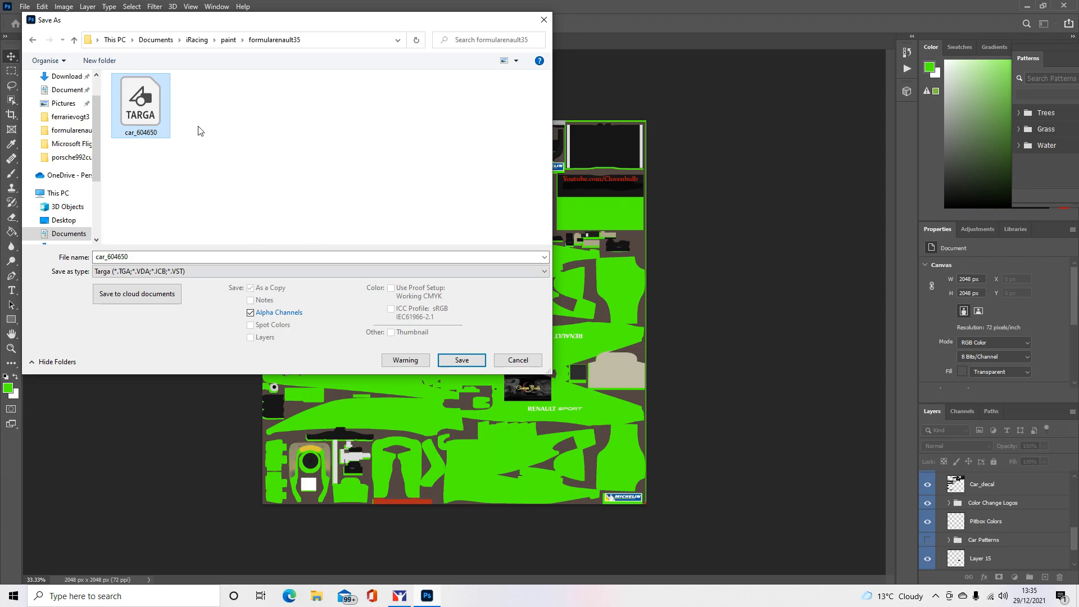
pyautogui.click(461, 360)
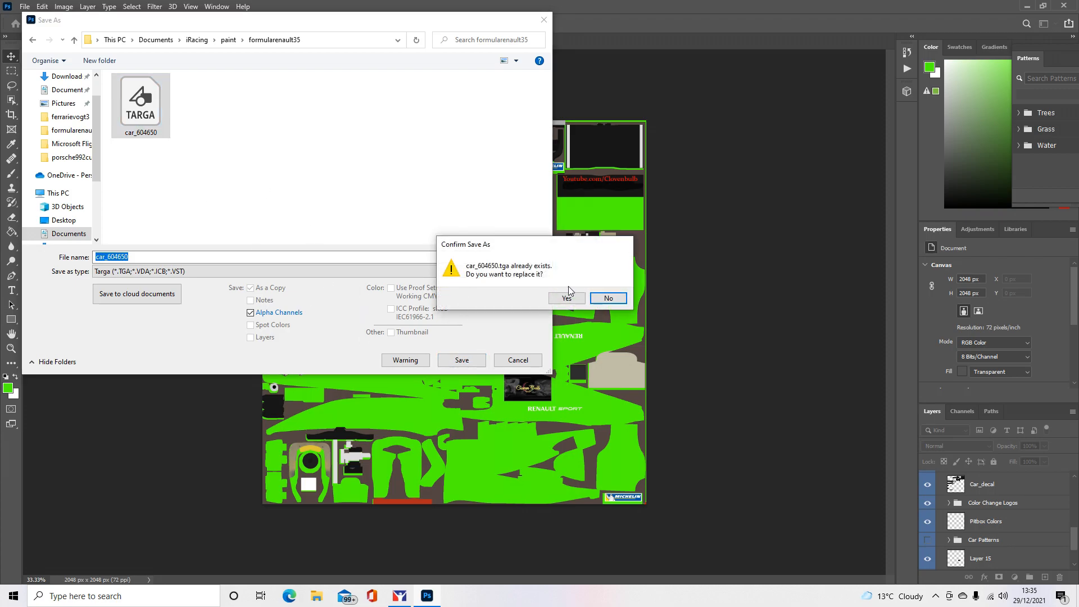
pyautogui.click(565, 298)
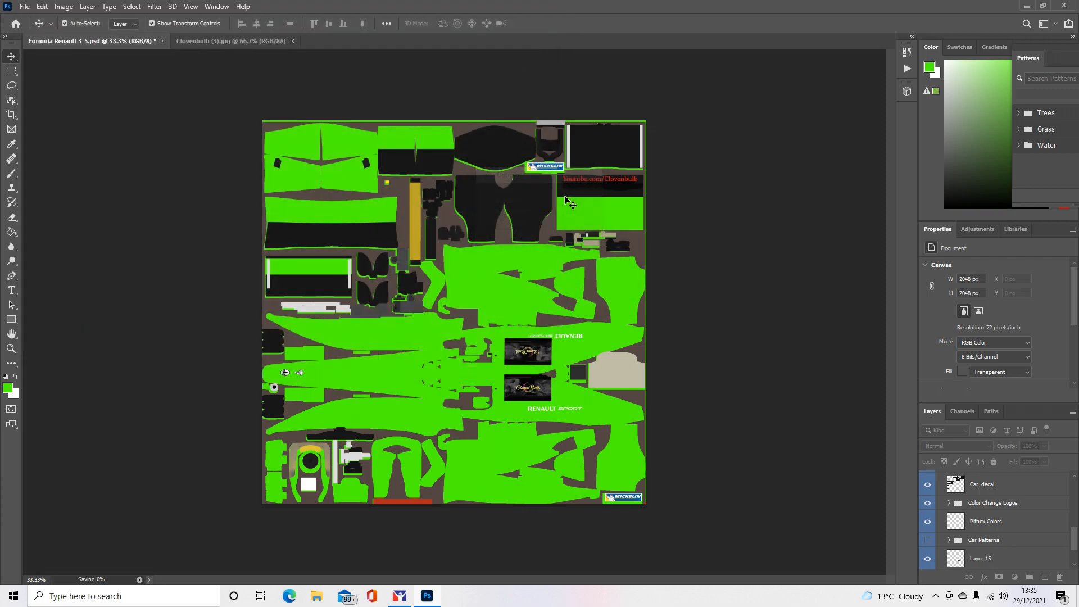
# - Rotate the green car in iRacing Paint Shop to check both sides, then return to Photoshop
pyautogui.click(399, 596)
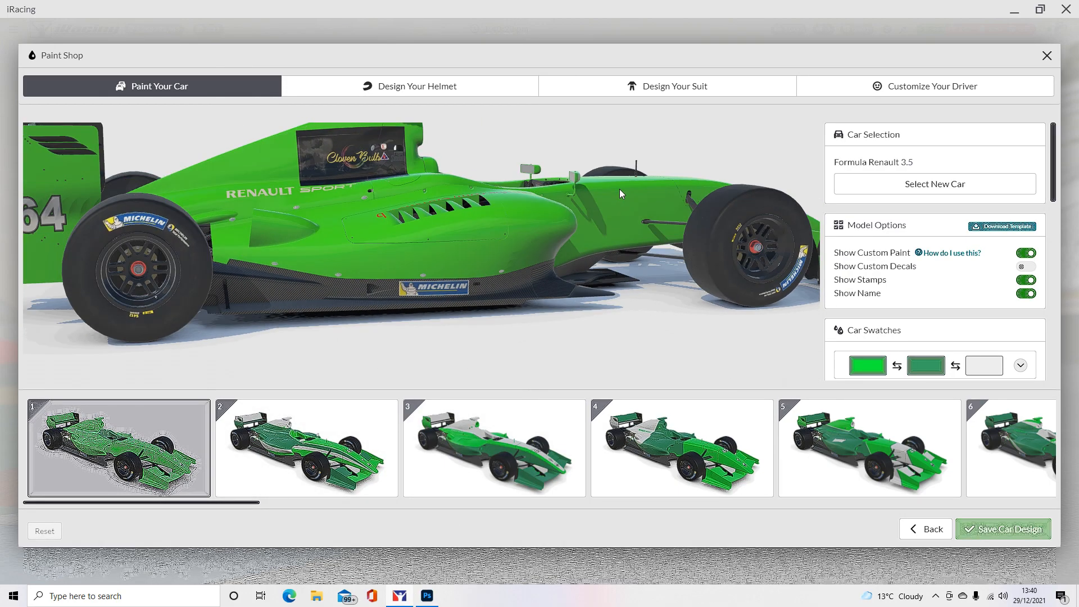
pyautogui.click(494, 447)
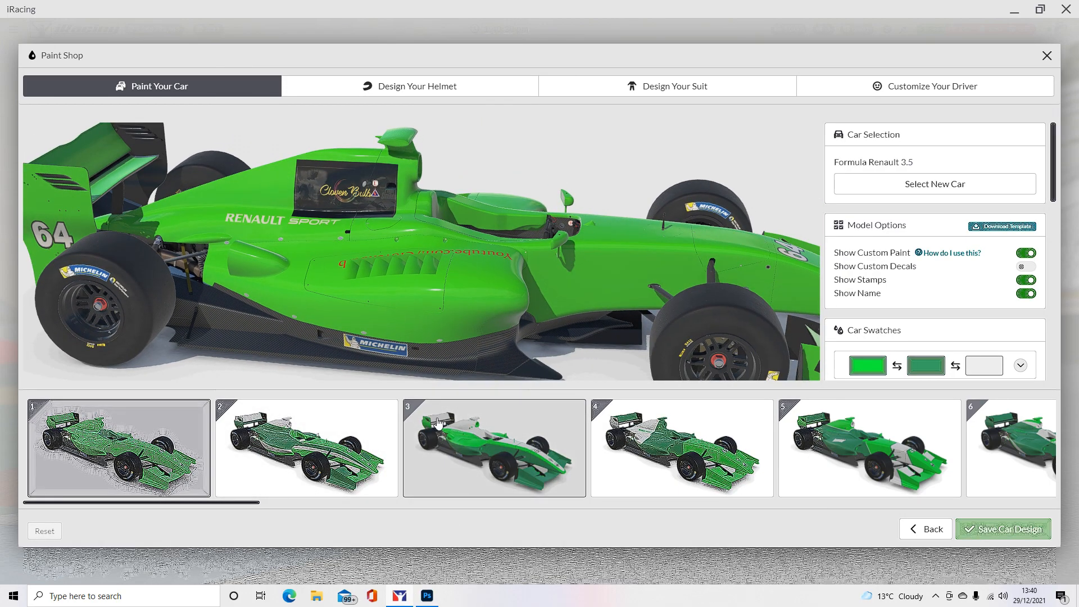
pyautogui.click(426, 596)
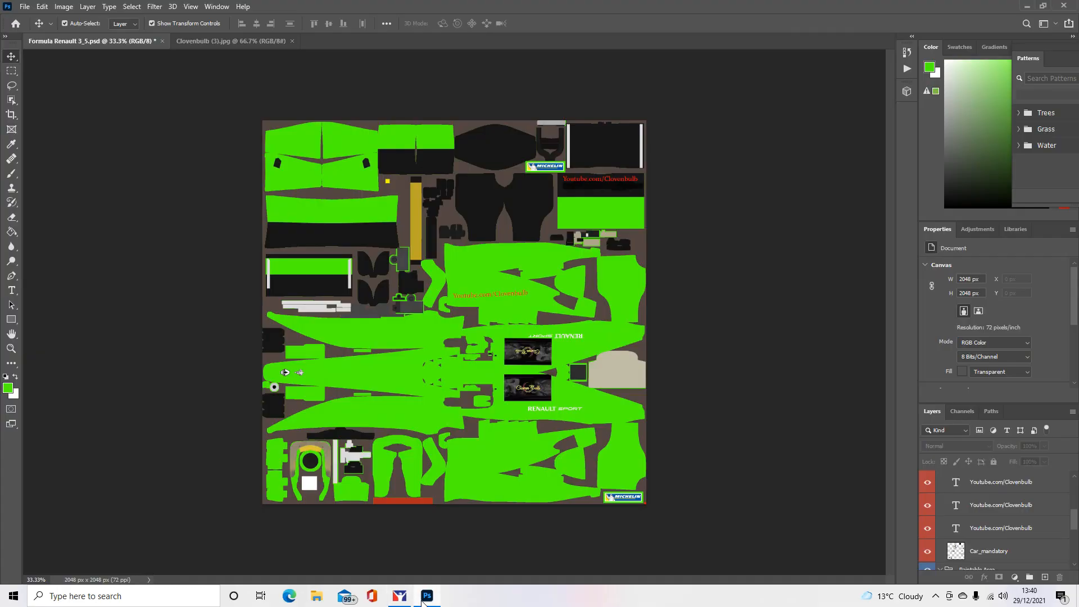
pyautogui.moveTo(522, 304)
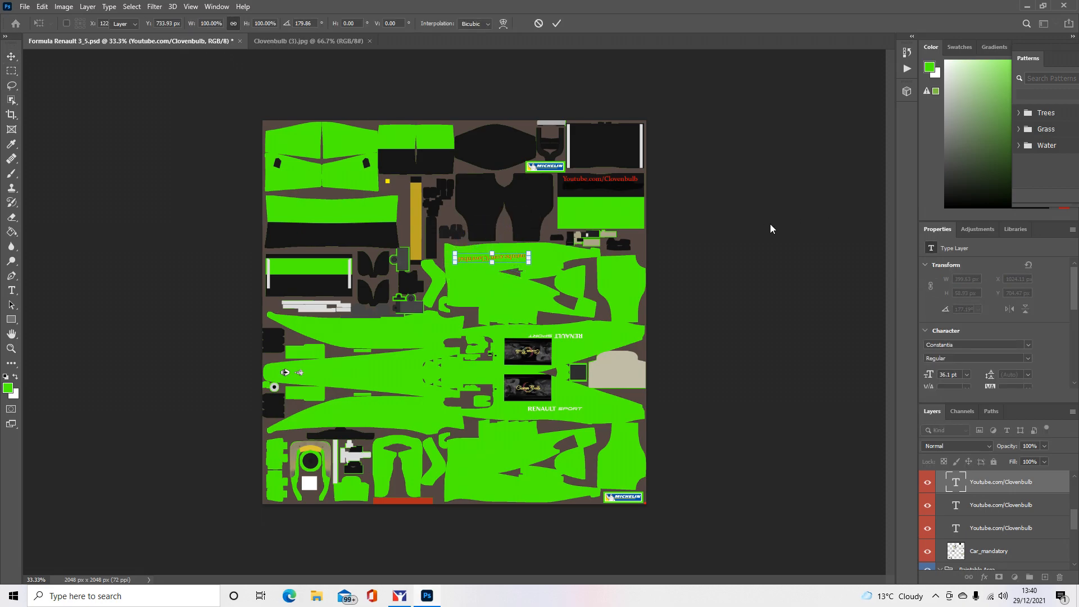
# - Commit the 180° rotation of the Youtube.com/Clovenbulb text
pyautogui.click(42, 6)
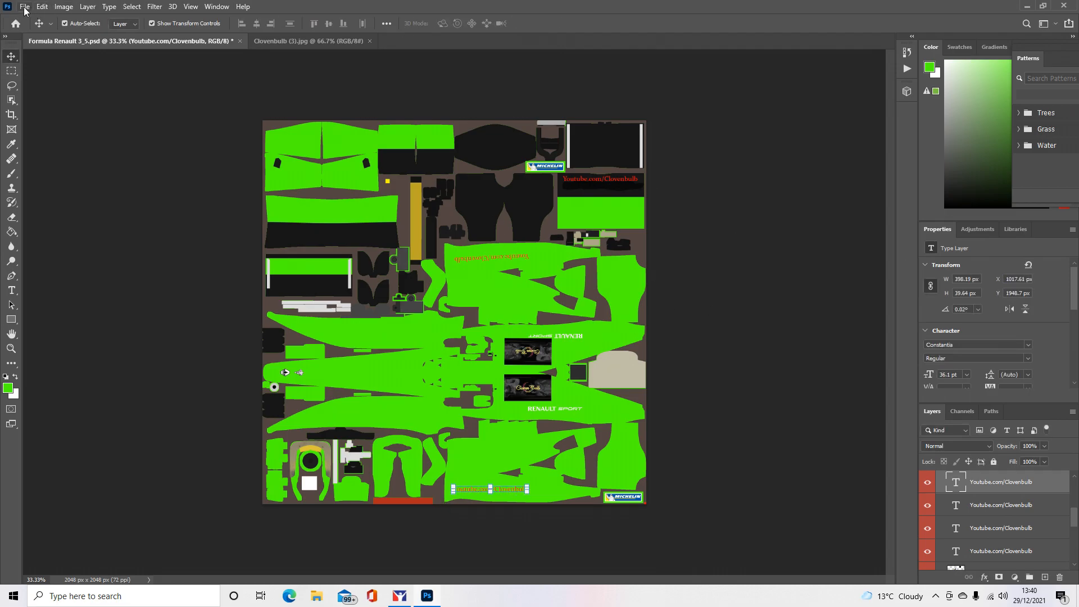
pyautogui.click(24, 6)
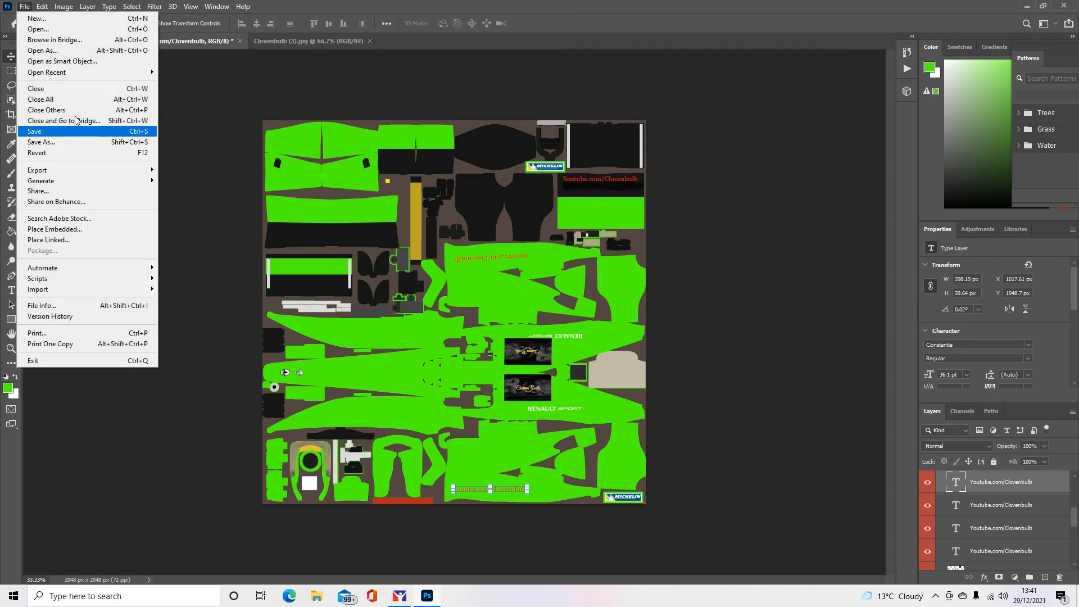
pyautogui.click(34, 131)
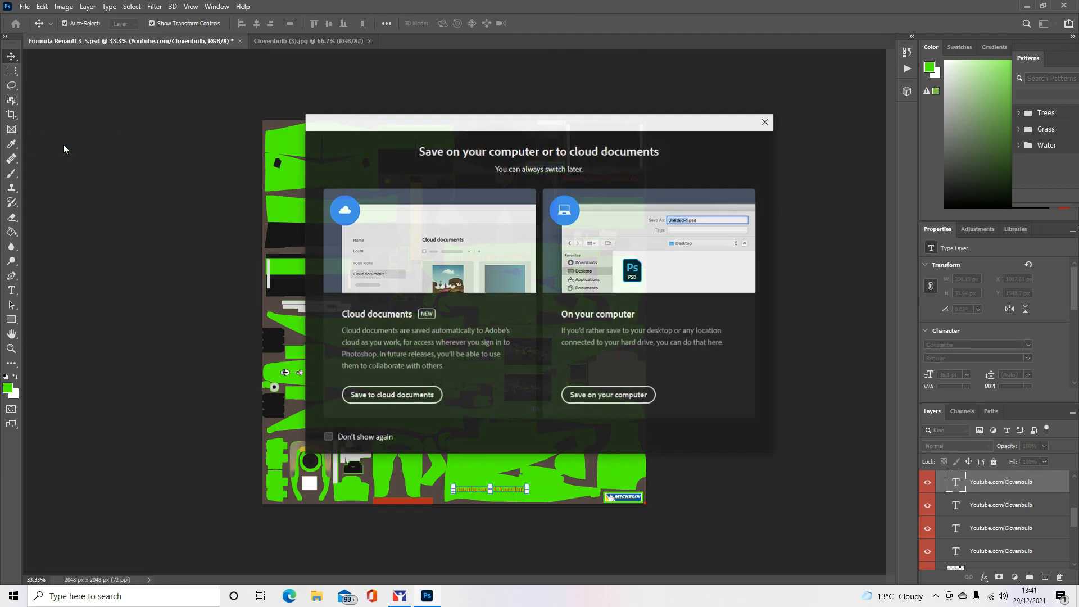
pyautogui.click(607, 394)
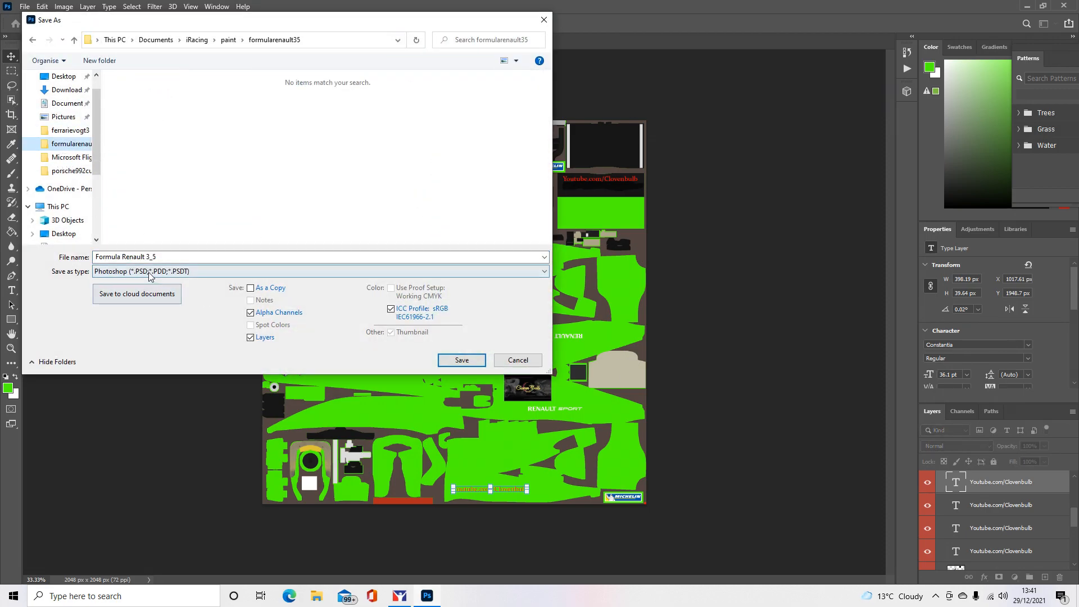
pyautogui.click(319, 270)
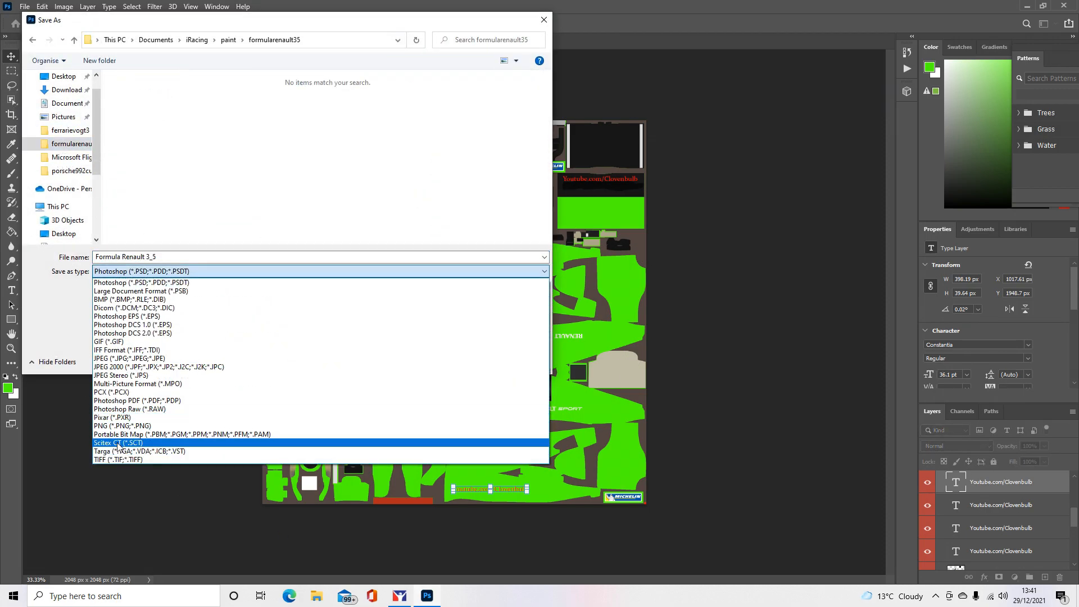
pyautogui.click(137, 451)
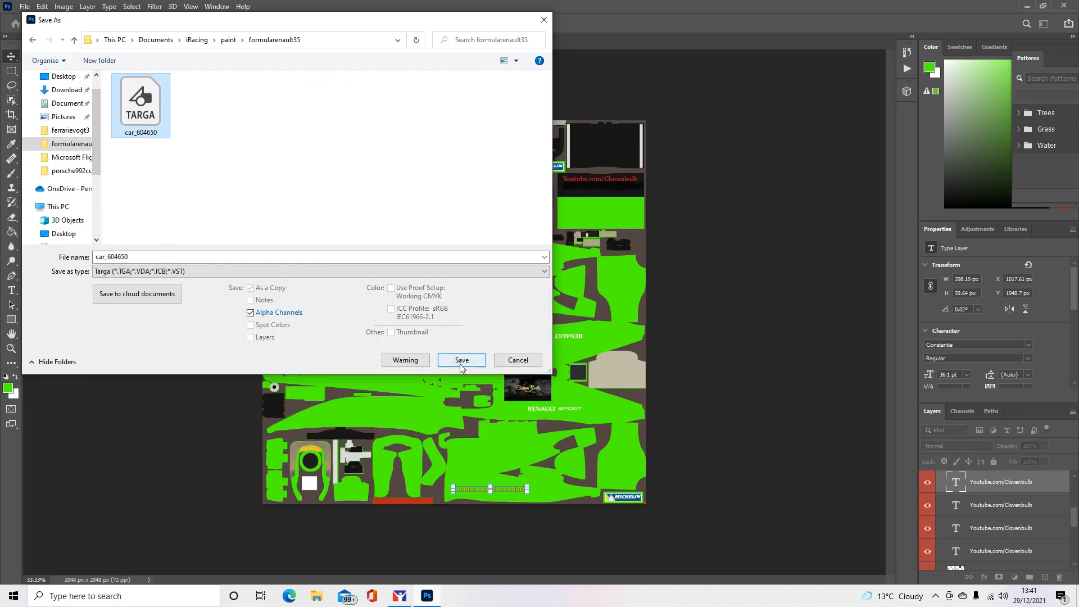
pyautogui.click(461, 359)
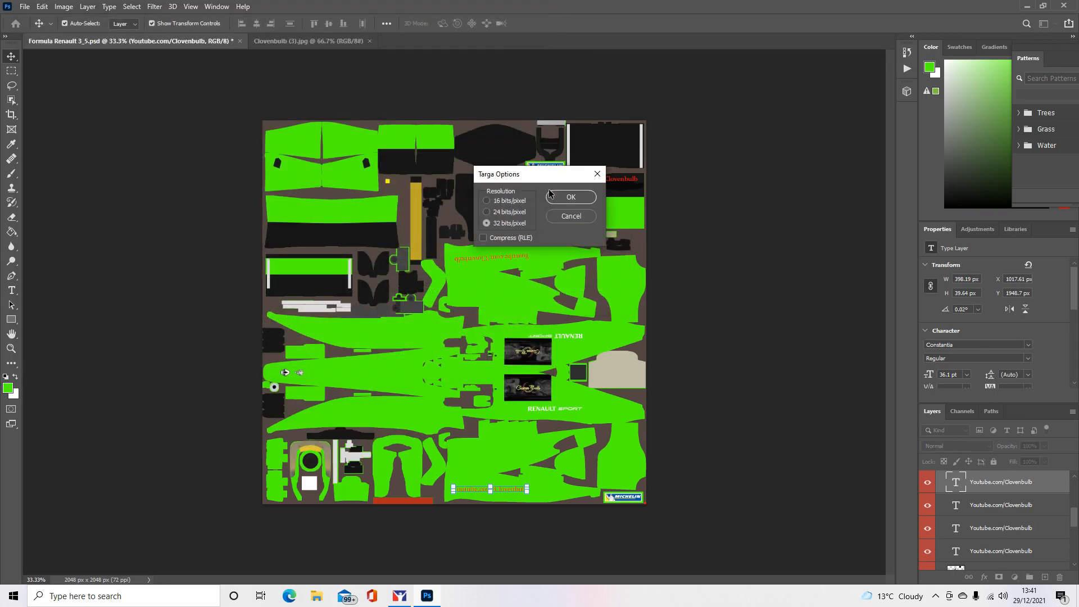
pyautogui.click(570, 196)
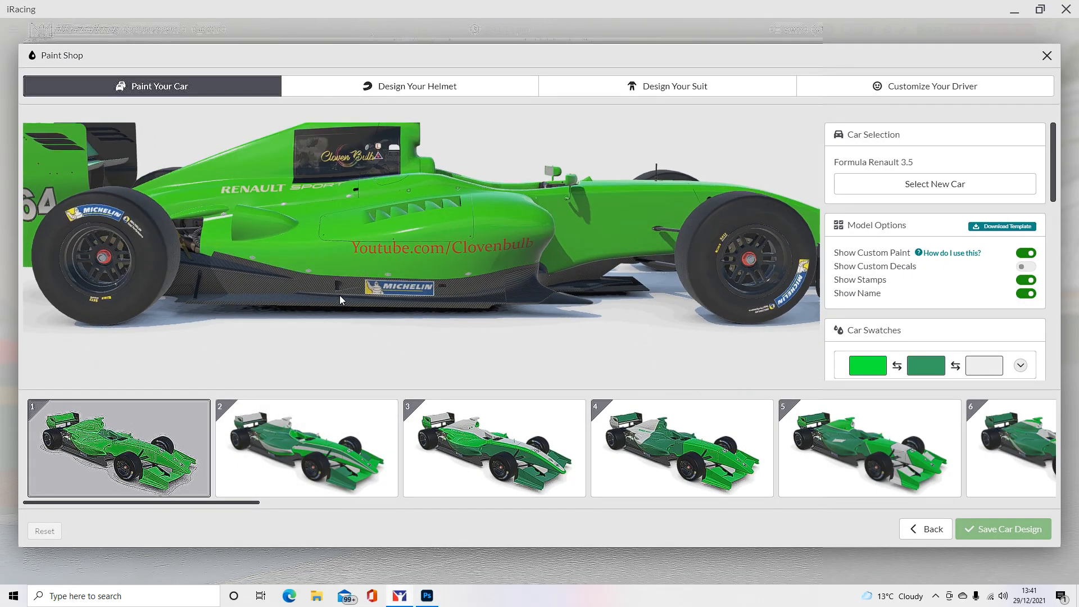
pyautogui.moveTo(344, 300); pyautogui.dragTo(544, 199)
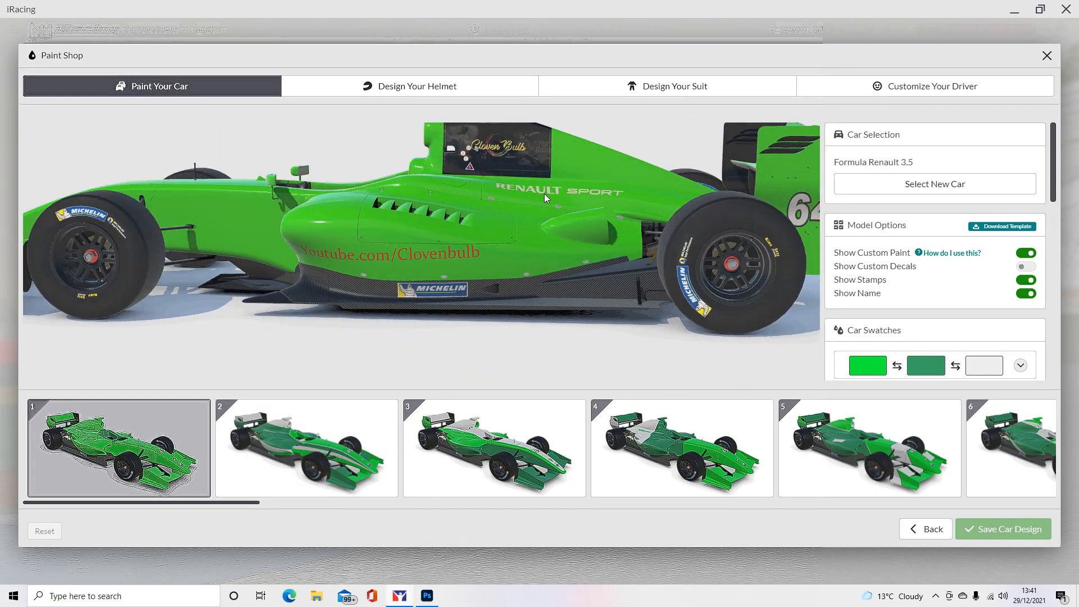